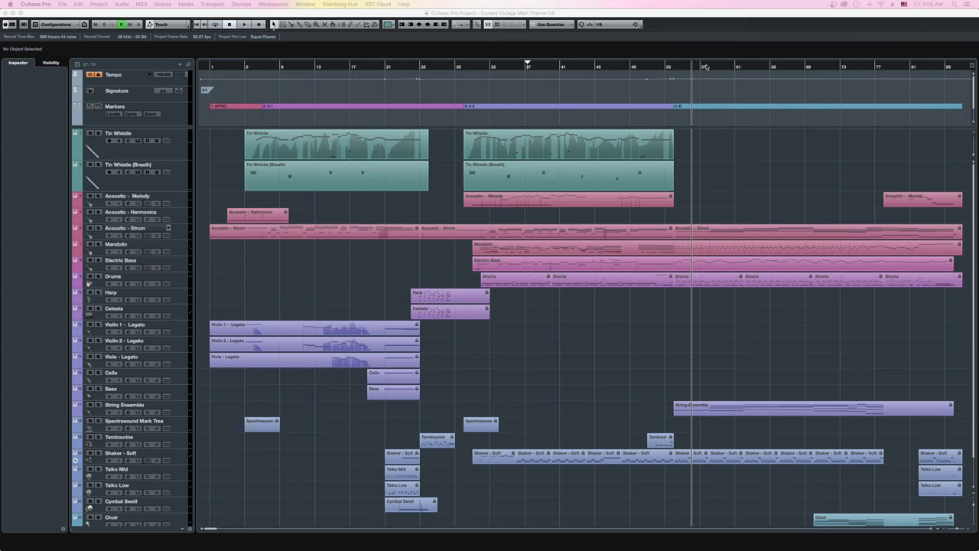
- Open the Tin Whistle MIDI part in the Key Editor showing notes over the controller curve
{"action": "left_click", "coordinate": [280, 67]}
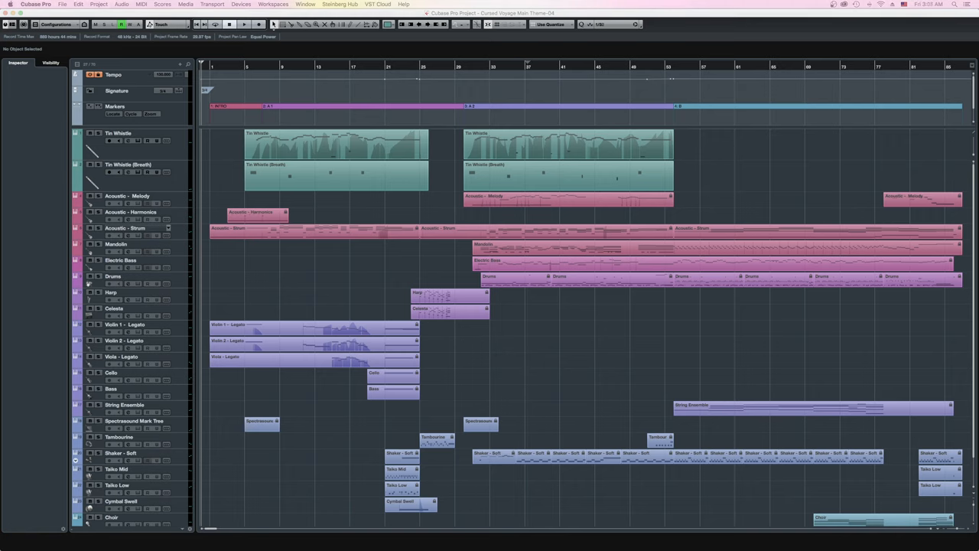
{"action": "left_click", "coordinate": [222, 105]}
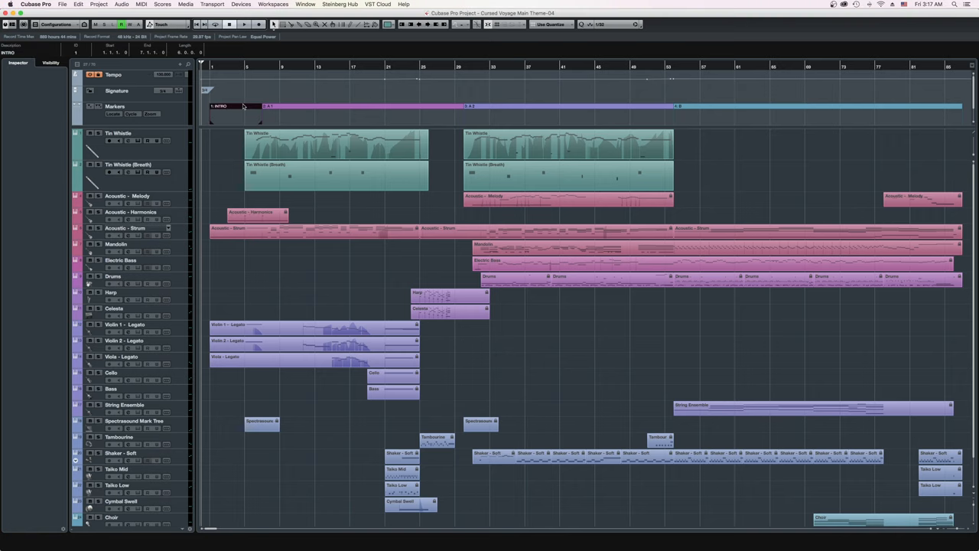
{"action": "left_click", "coordinate": [367, 106]}
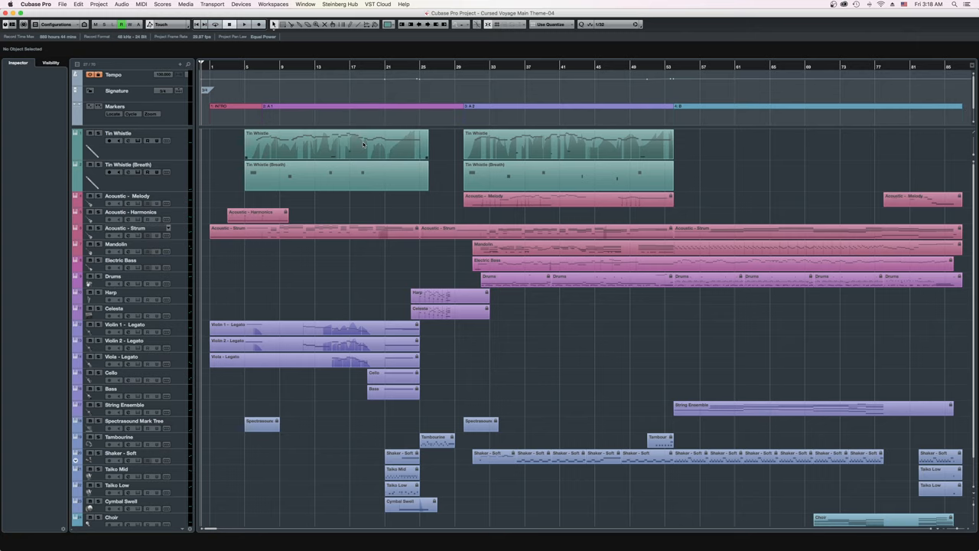
{"action": "mouse_move", "coordinate": [361, 147]}
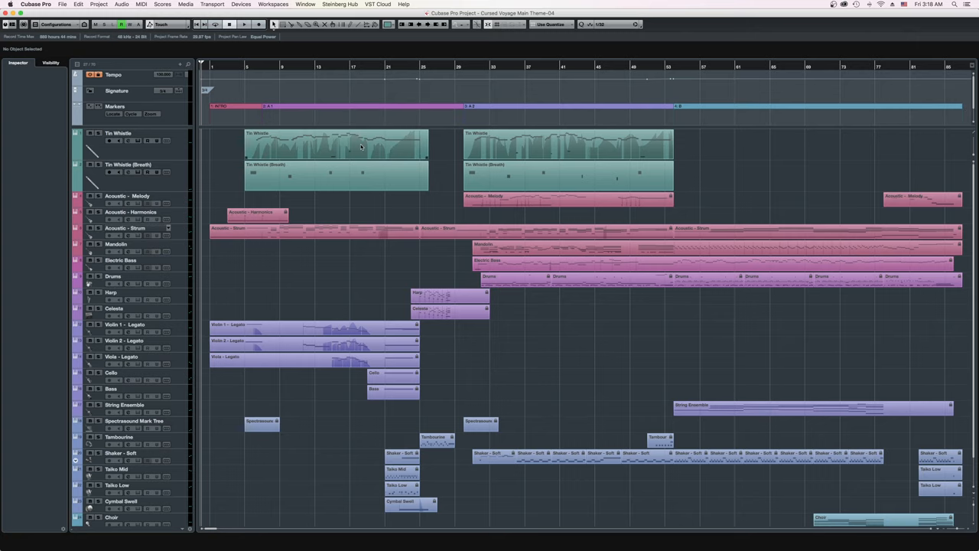
{"action": "double_click", "coordinate": [336, 145]}
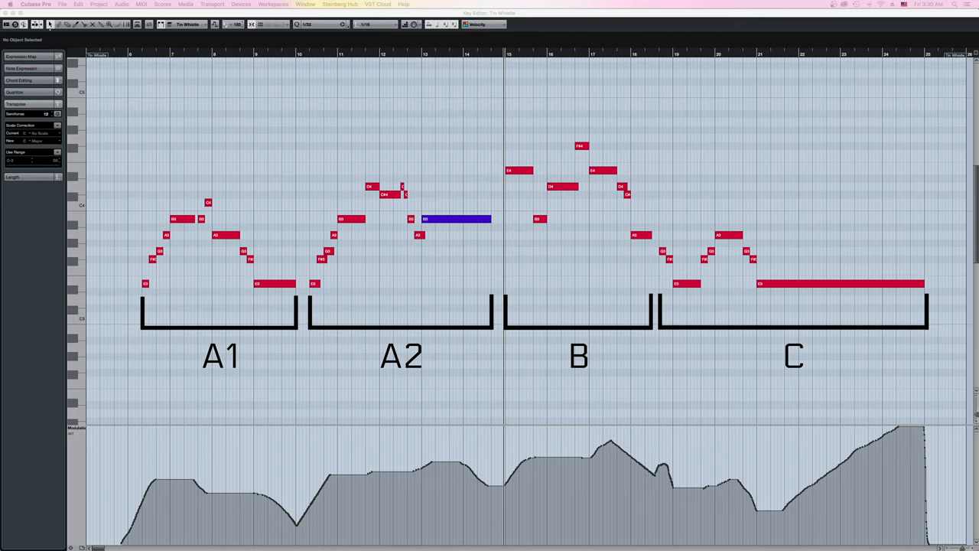
{"action": "left_click_drag", "start_coordinate": [505, 121], "coordinate": [600, 245]}
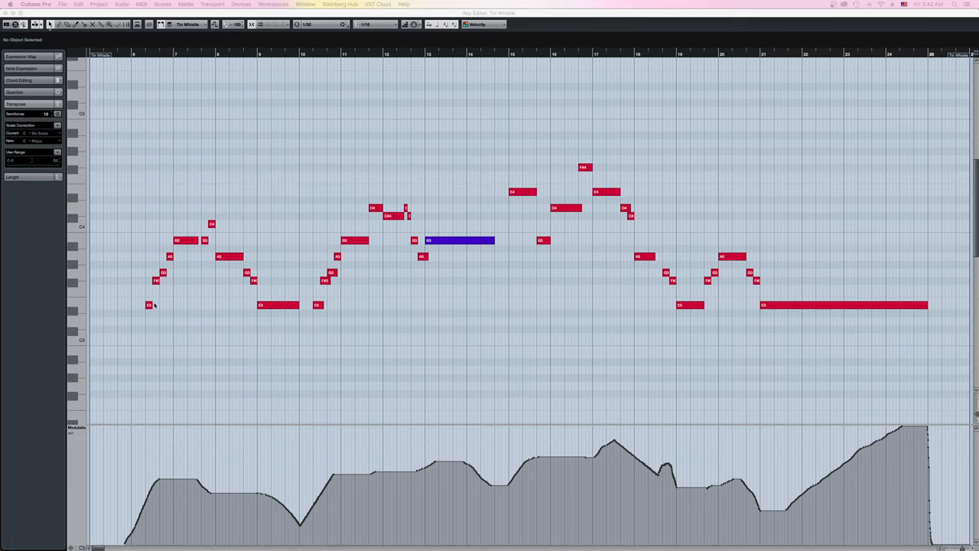
{"action": "mouse_move", "coordinate": [419, 238]}
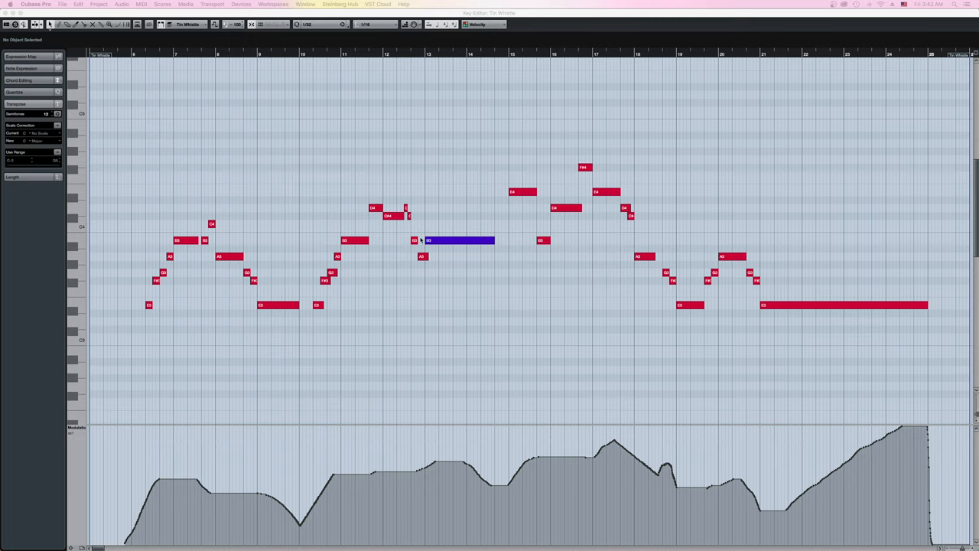
{"action": "mouse_move", "coordinate": [711, 289]}
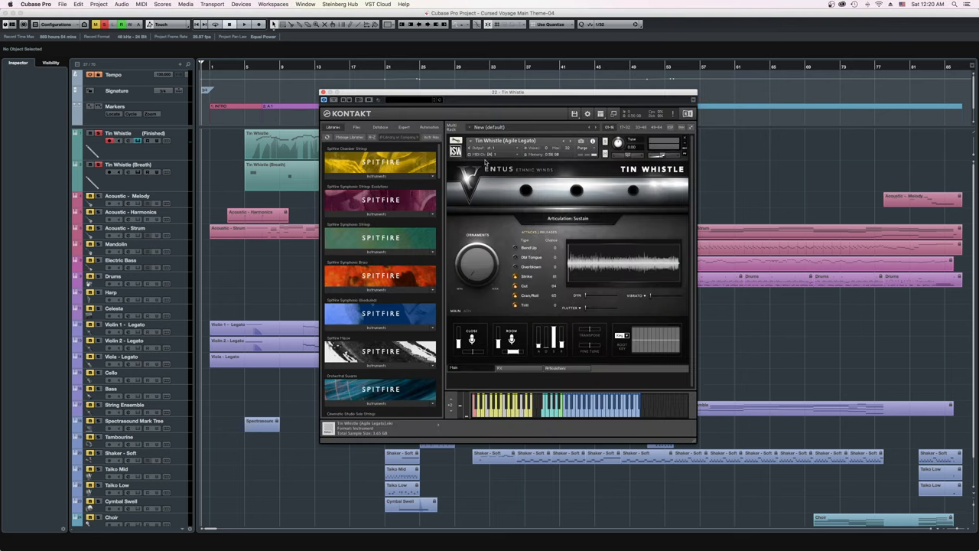
{"action": "mouse_move", "coordinate": [519, 150]}
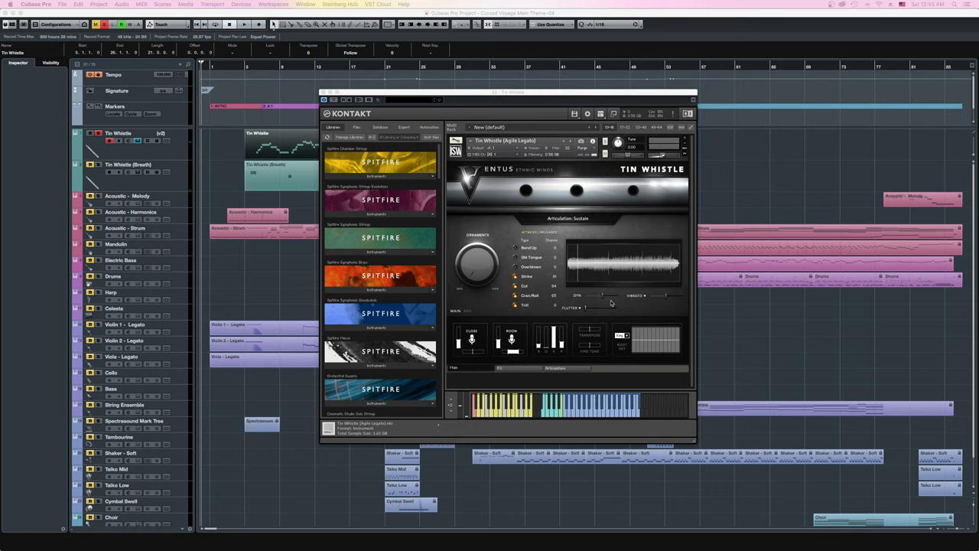
{"action": "mouse_move", "coordinate": [588, 298]}
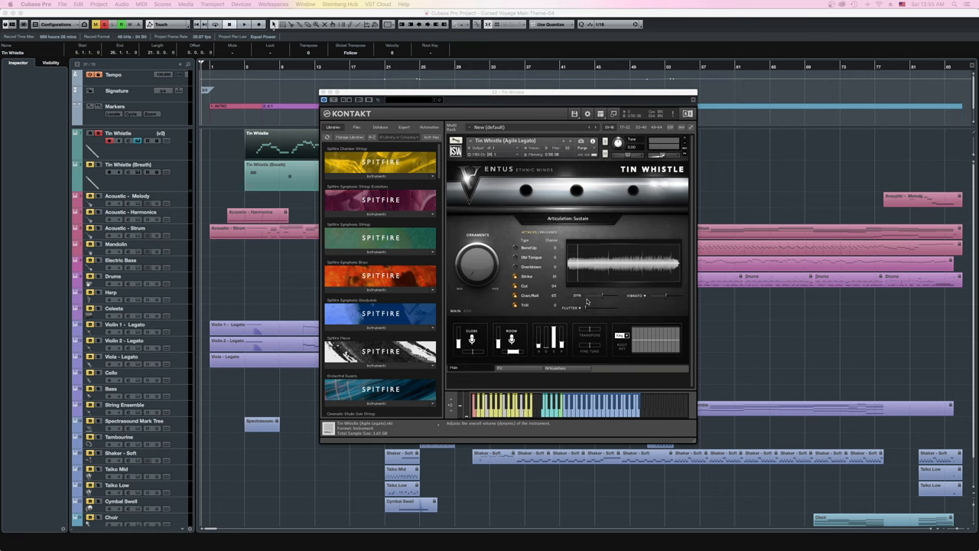
{"action": "mouse_move", "coordinate": [588, 299]}
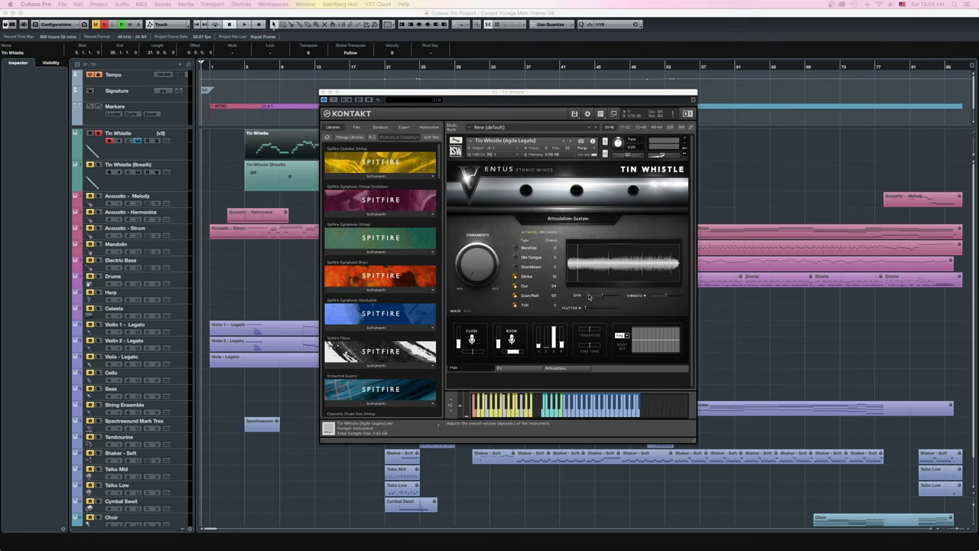
{"action": "right_click", "coordinate": [589, 305]}
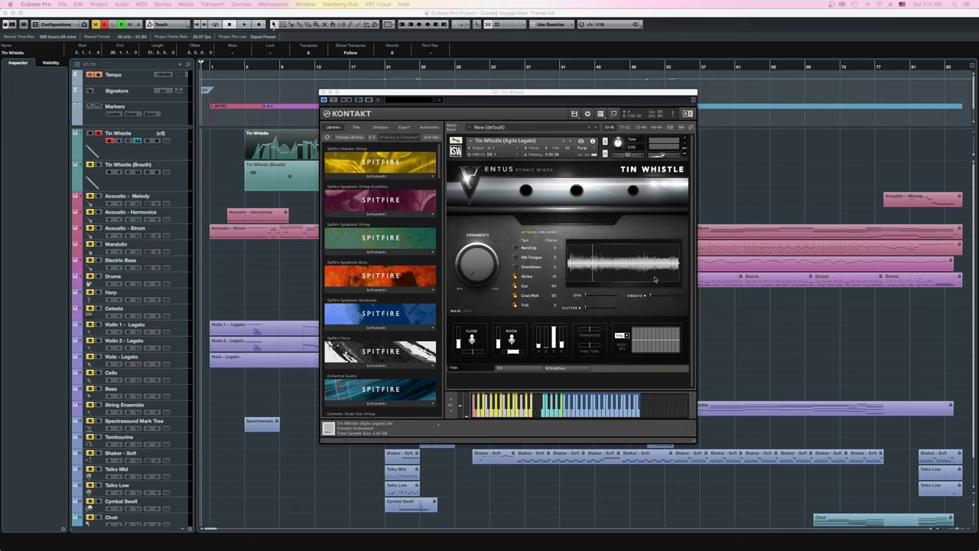
{"action": "left_click", "coordinate": [650, 297]}
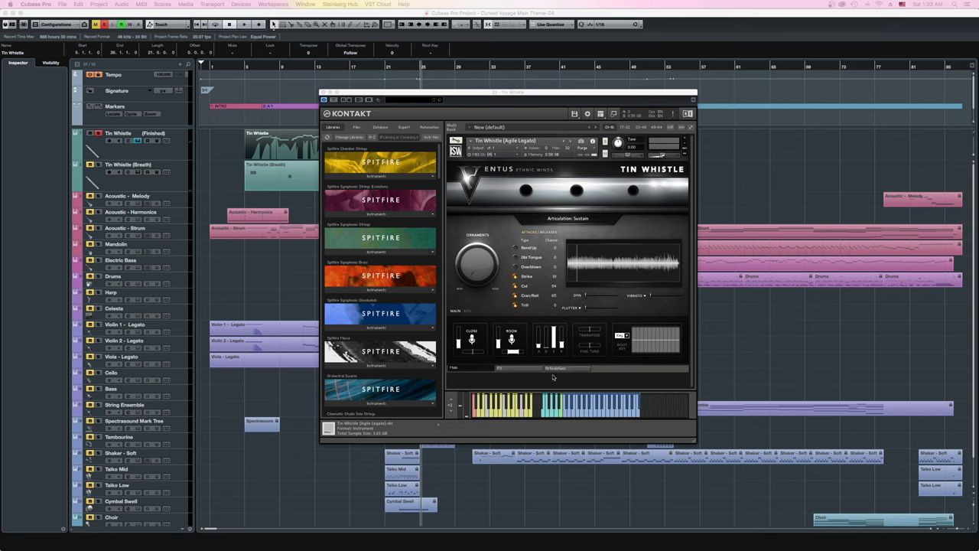
{"action": "mouse_move", "coordinate": [567, 376]}
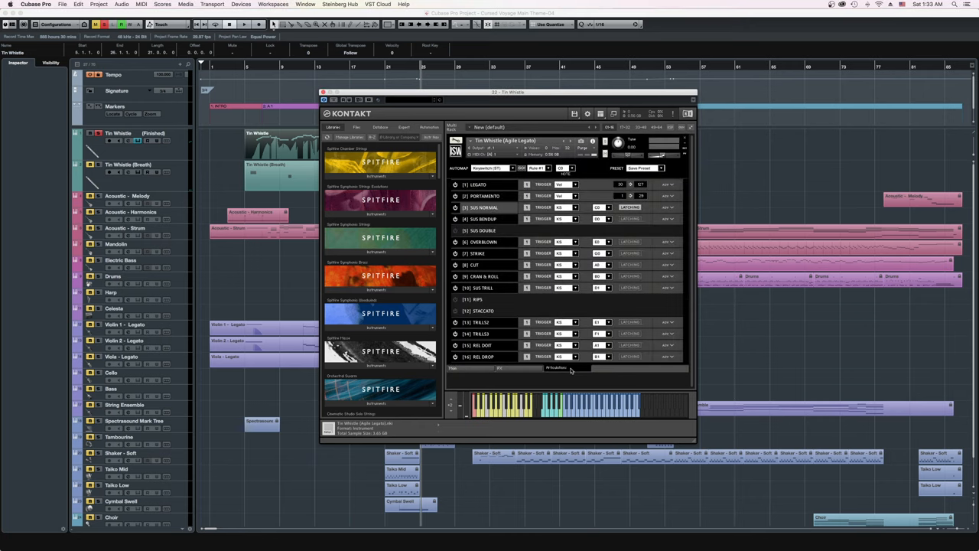
{"action": "mouse_move", "coordinate": [505, 190]}
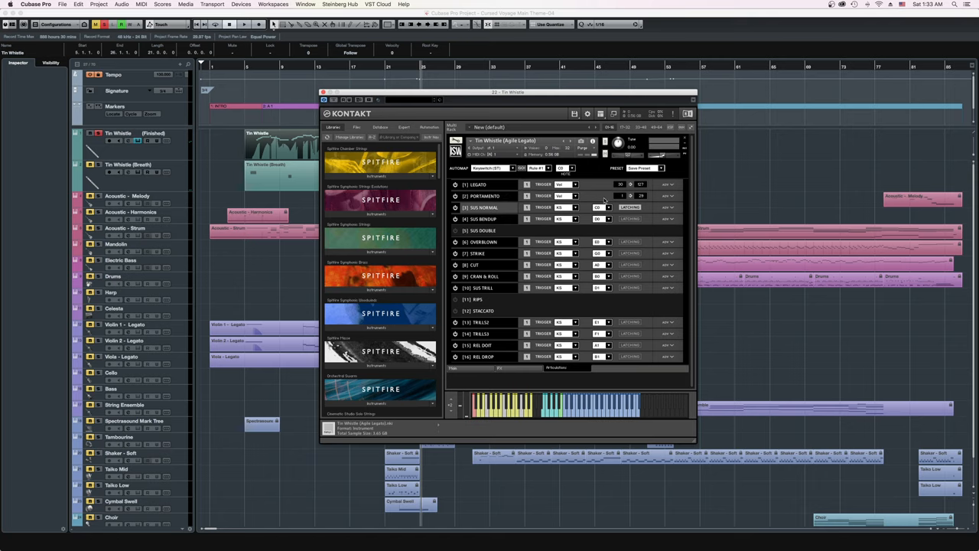
- Switch the Kontakt tin whistle patch to its articulation mapping page
{"action": "left_click", "coordinate": [603, 208]}
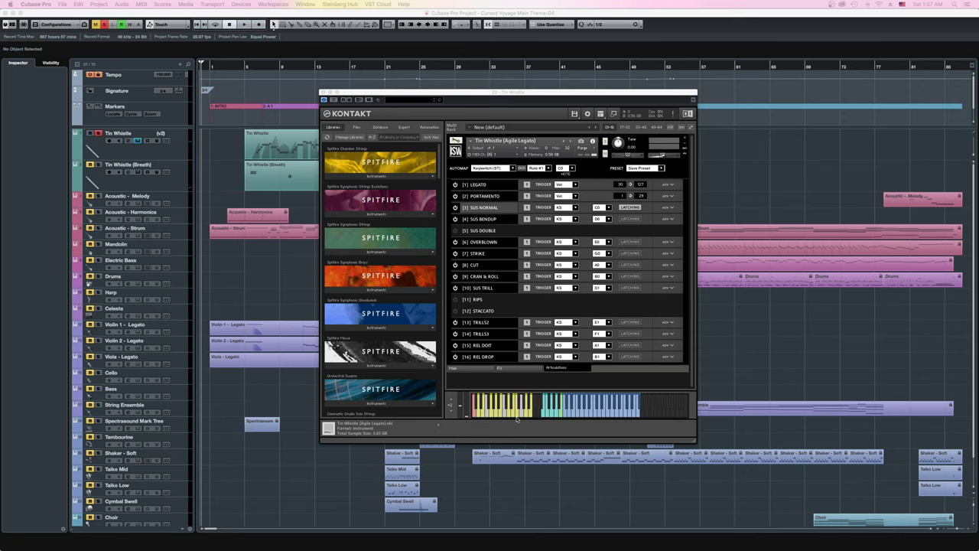
{"action": "mouse_move", "coordinate": [551, 427]}
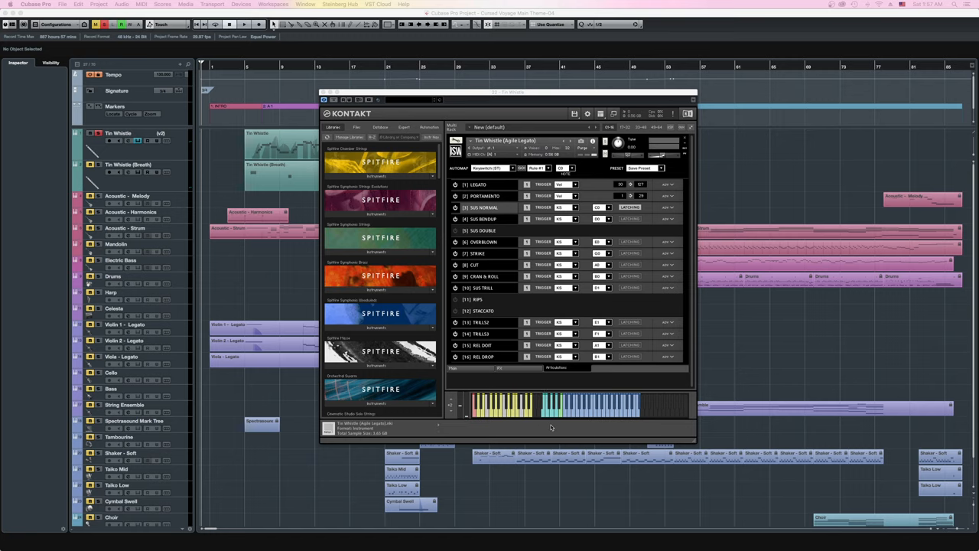
{"action": "mouse_move", "coordinate": [312, 86]}
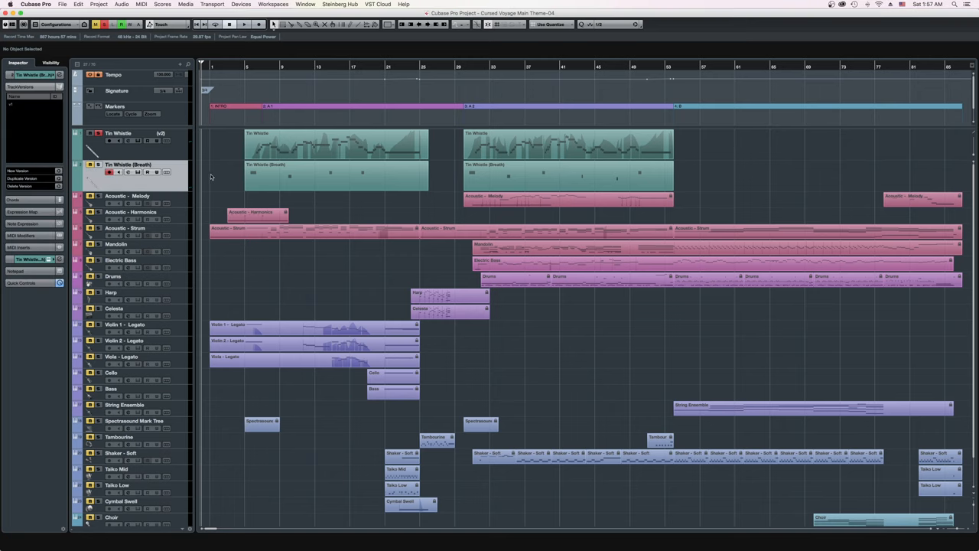
- Select the Tin Whistle track and reopen its melody part in the Key Editor
{"action": "left_click", "coordinate": [546, 175]}
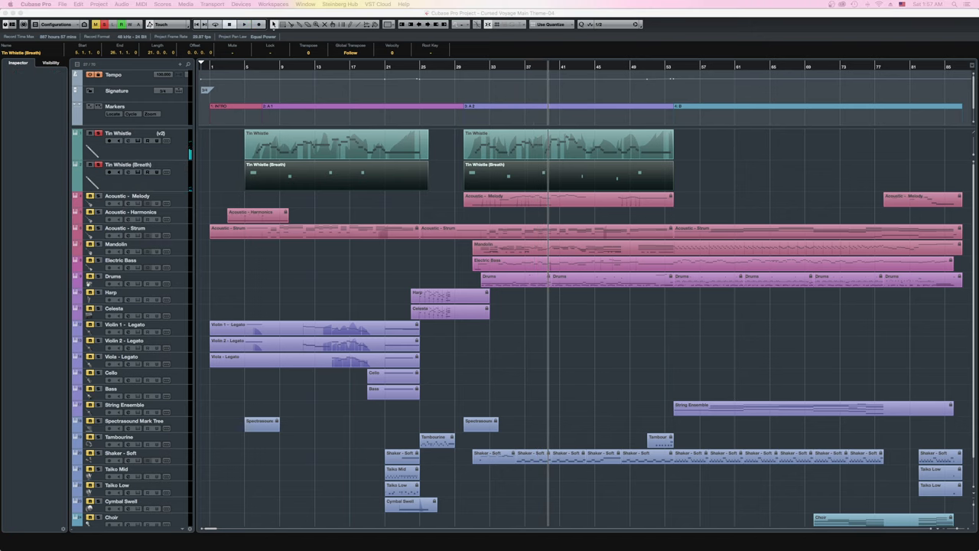
{"action": "double_click", "coordinate": [335, 145]}
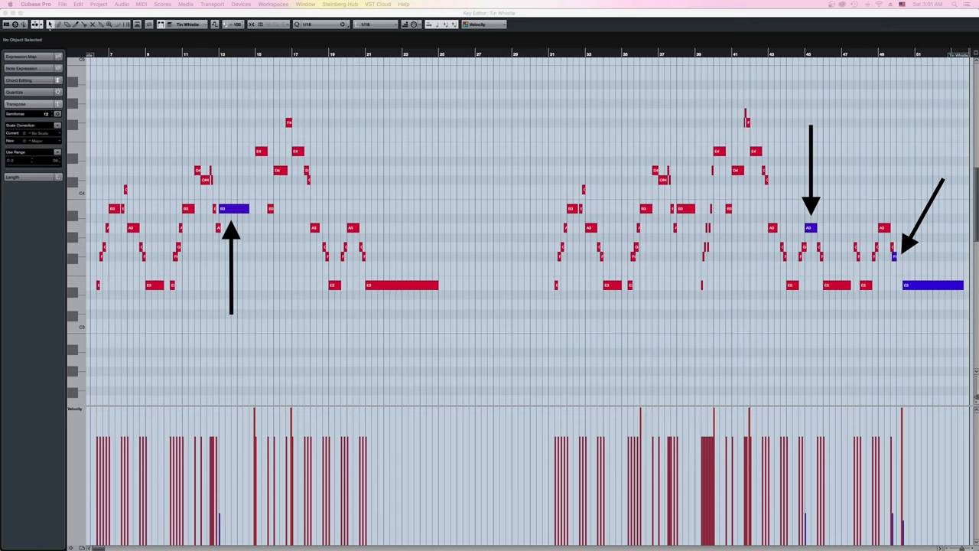